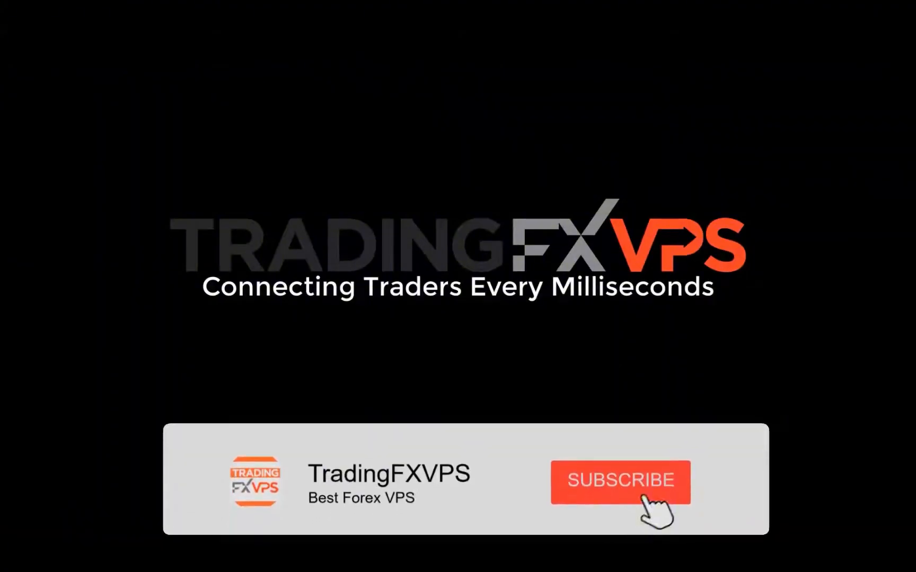
Step: Reach the Heron Copier downloads page via the /download site address
{"action": "left_click", "coordinate": [620, 482]}
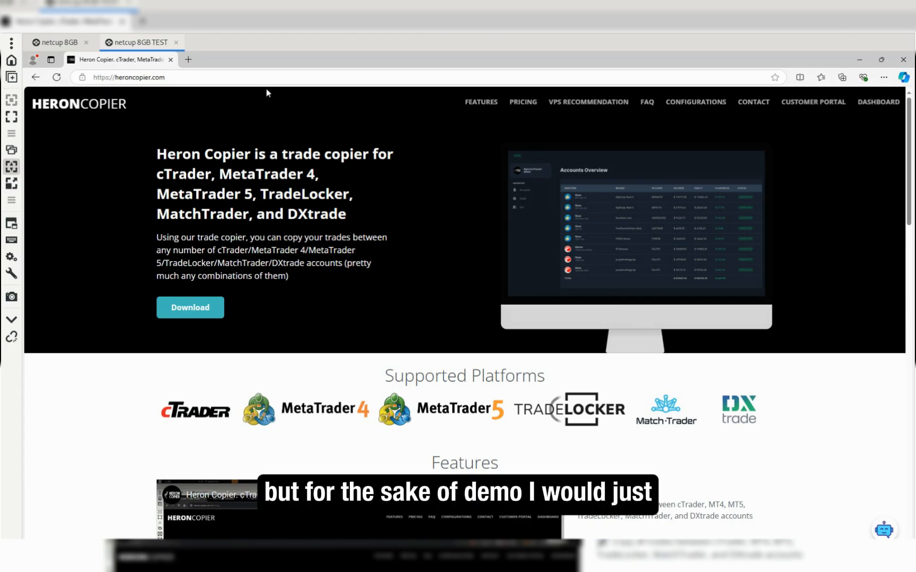
{"action": "left_click", "coordinate": [128, 76]}
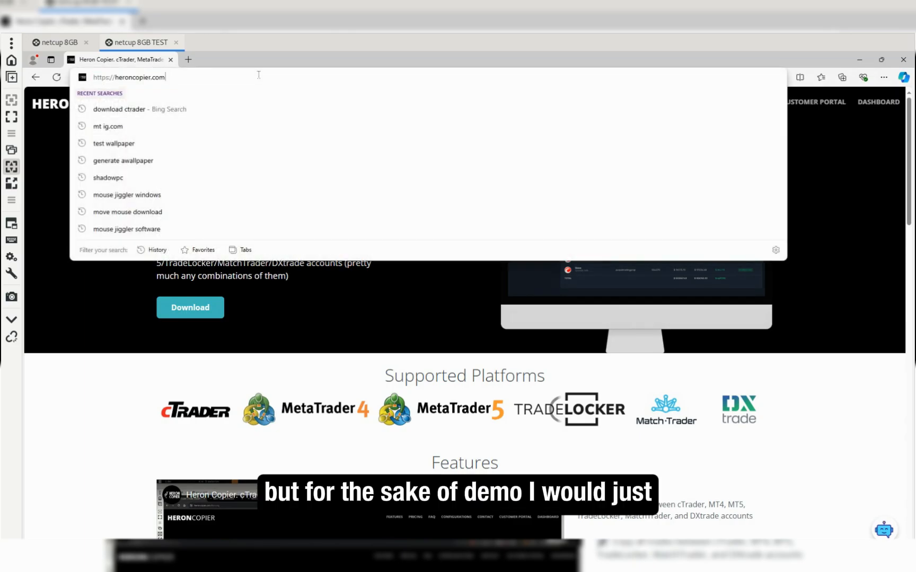
{"action": "type", "text": "/download"}
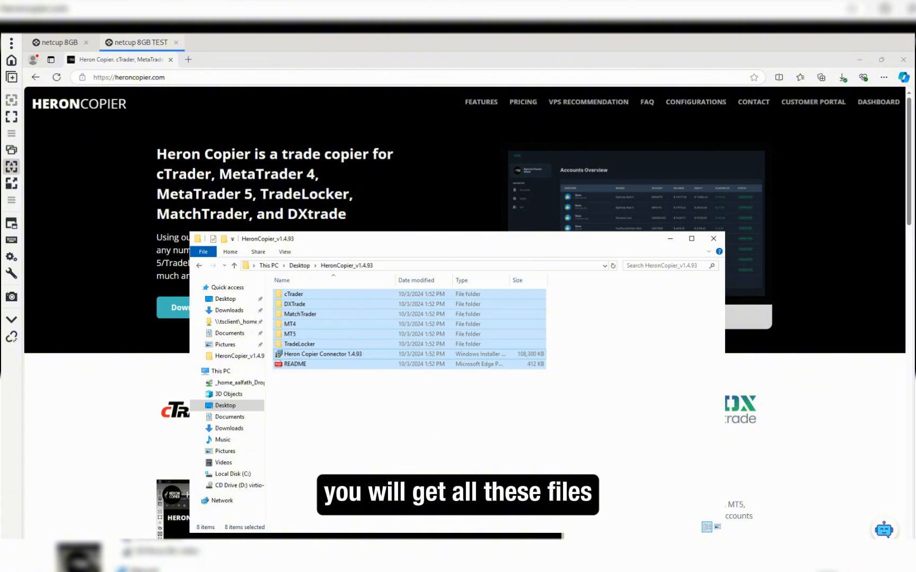
Step: Open the README setup instructions from the HeronCopier_v1.4.93 folder
{"action": "left_click", "coordinate": [301, 383]}
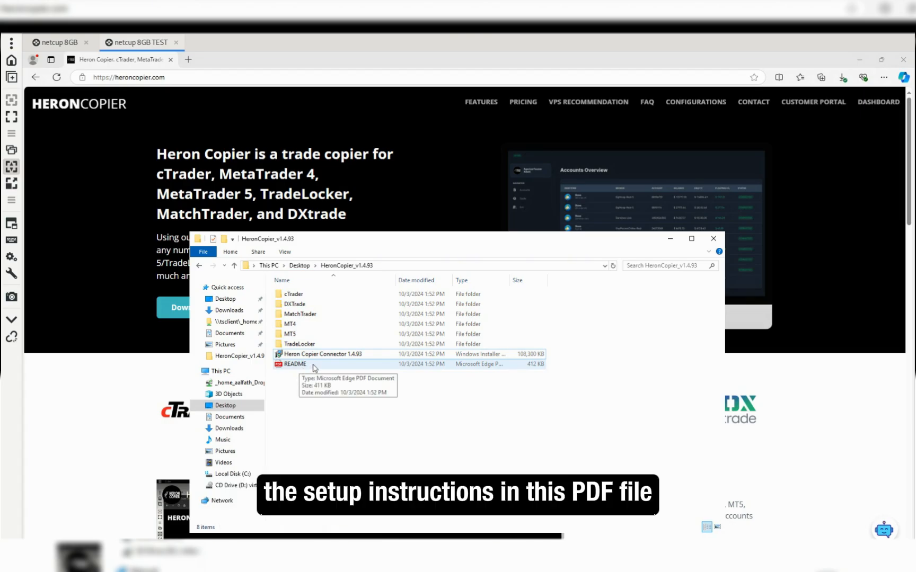
{"action": "double_click", "coordinate": [295, 363]}
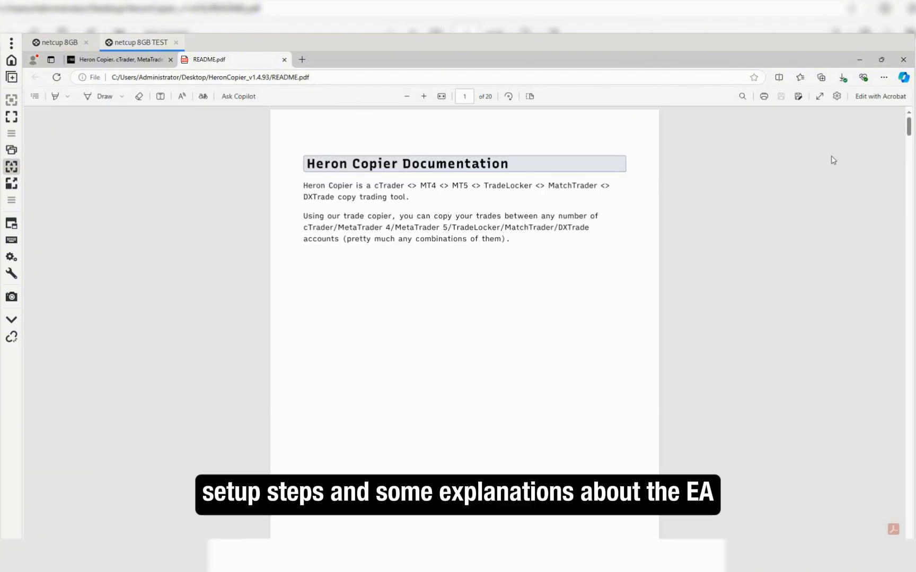
Step: Review the README's VC++ Redistributable prerequisite and the installer steps on page 2
{"action": "scroll", "scroll_direction": "down", "scroll_amount": 3}
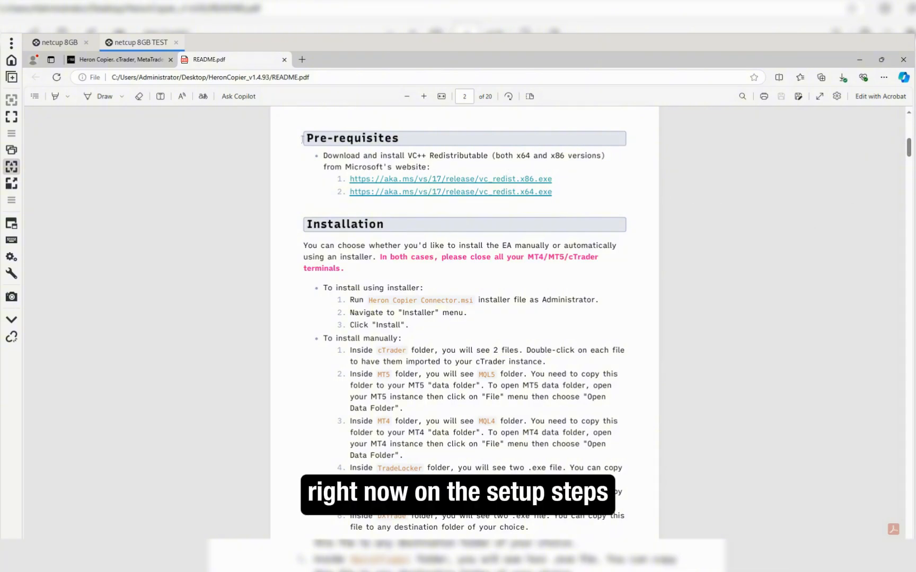
{"action": "double_click", "coordinate": [351, 138]}
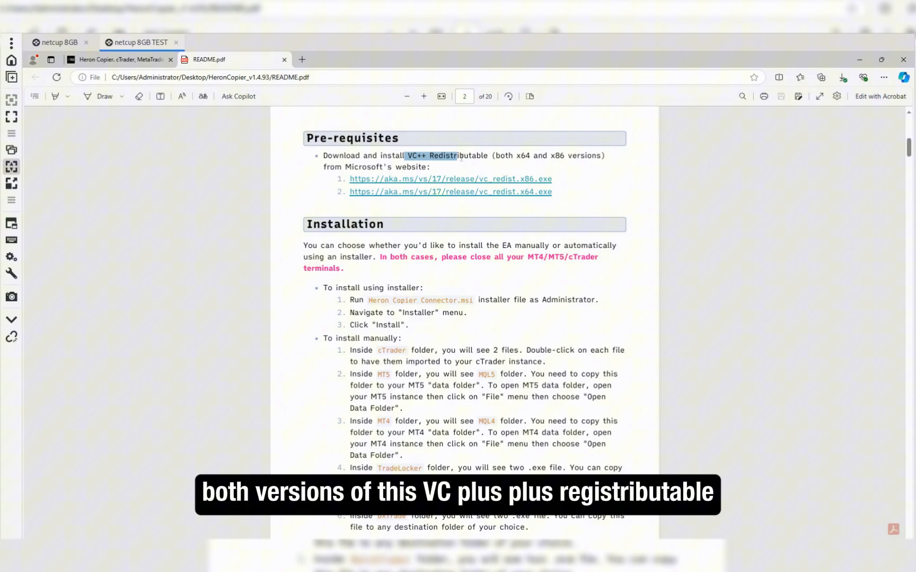
{"action": "right_click", "coordinate": [444, 156]}
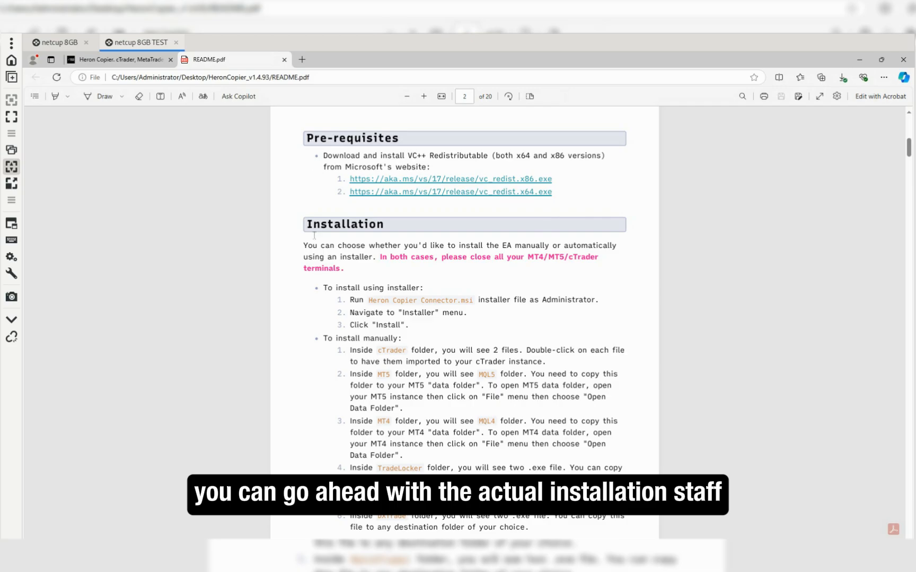
{"action": "scroll", "scroll_direction": "down", "scroll_amount": 3}
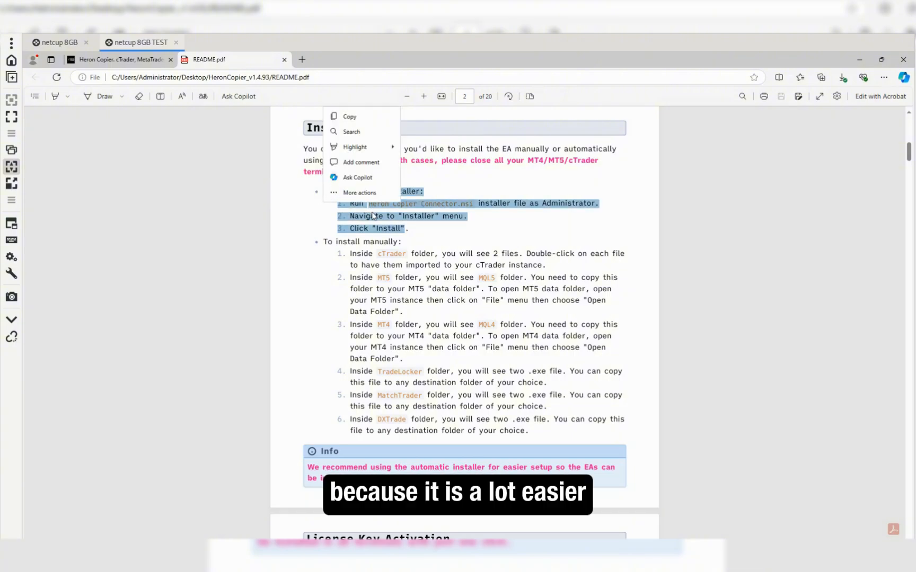
{"action": "left_click", "coordinate": [411, 236]}
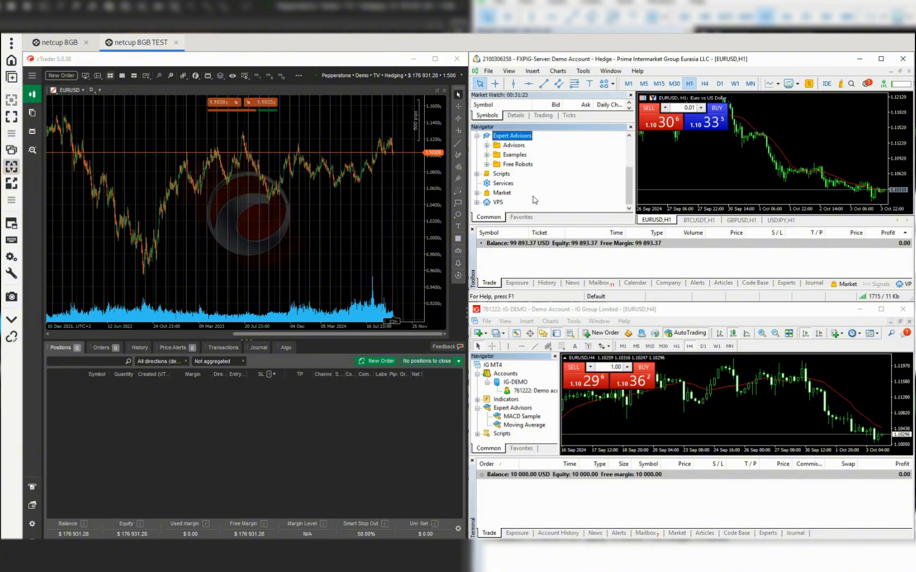
{"action": "mouse_move", "coordinate": [510, 295]}
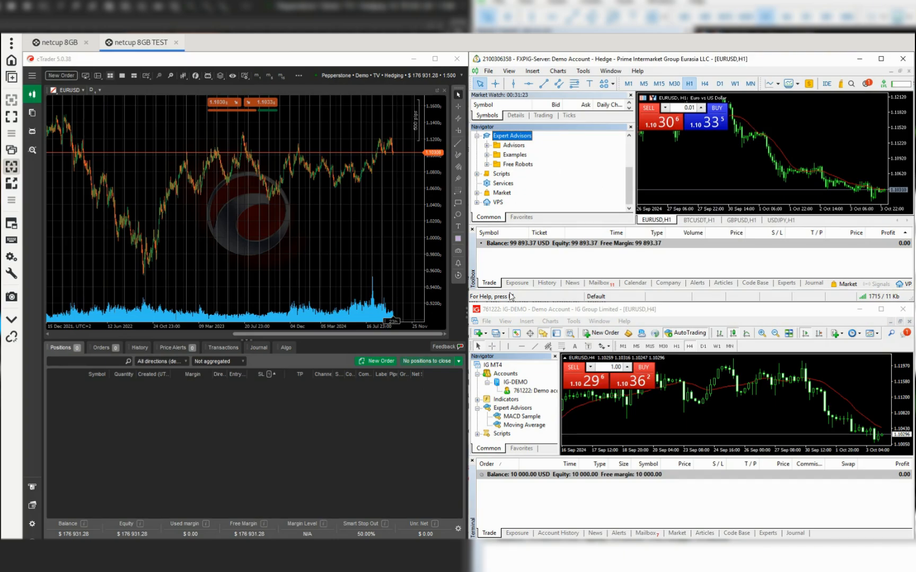
Step: Refresh the IG MT4 Expert Advisors list, which still lacks Heron Copier
{"action": "right_click", "coordinate": [513, 408]}
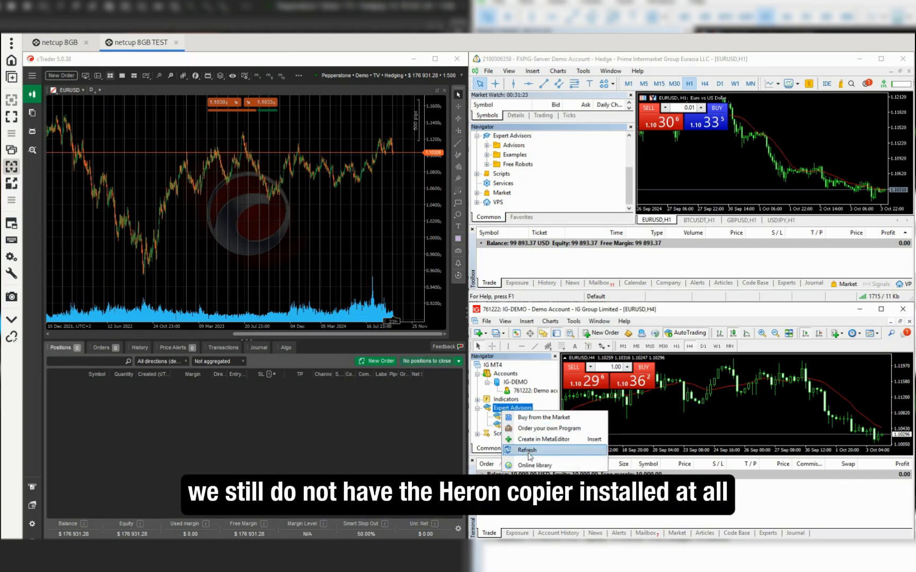
{"action": "left_click", "coordinate": [526, 450]}
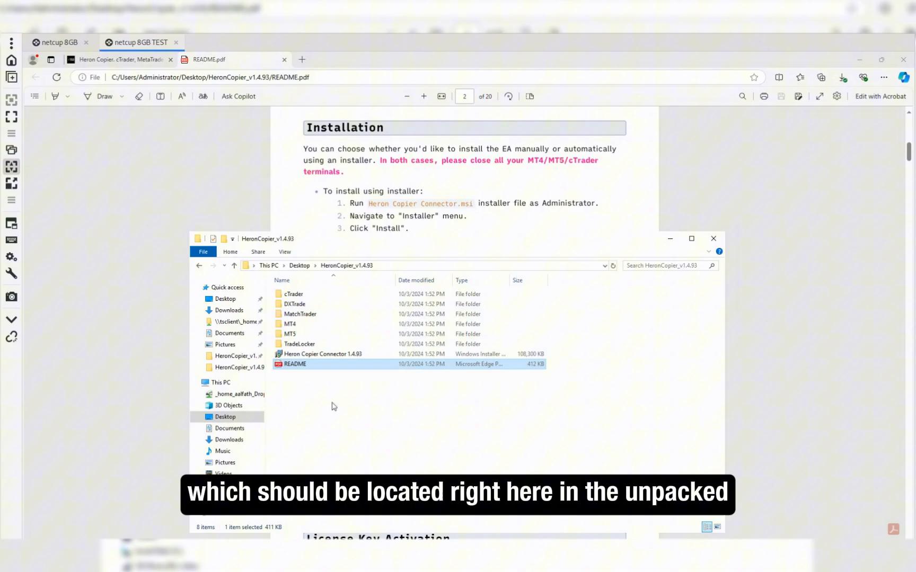
Step: Run the Heron Copier Connector 1.4.93 installer and launch the app from the Start menu
{"action": "left_click", "coordinate": [321, 354]}
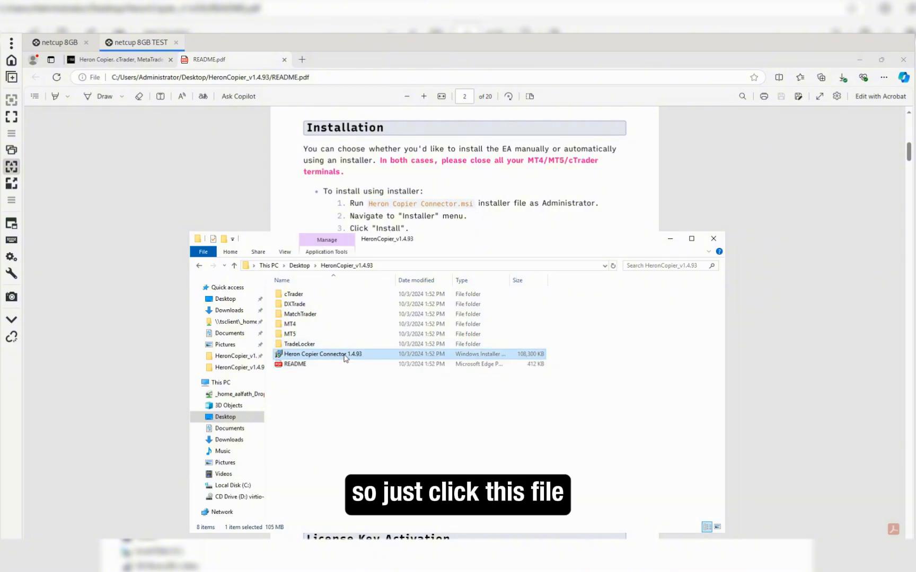
{"action": "right_click", "coordinate": [322, 354]}
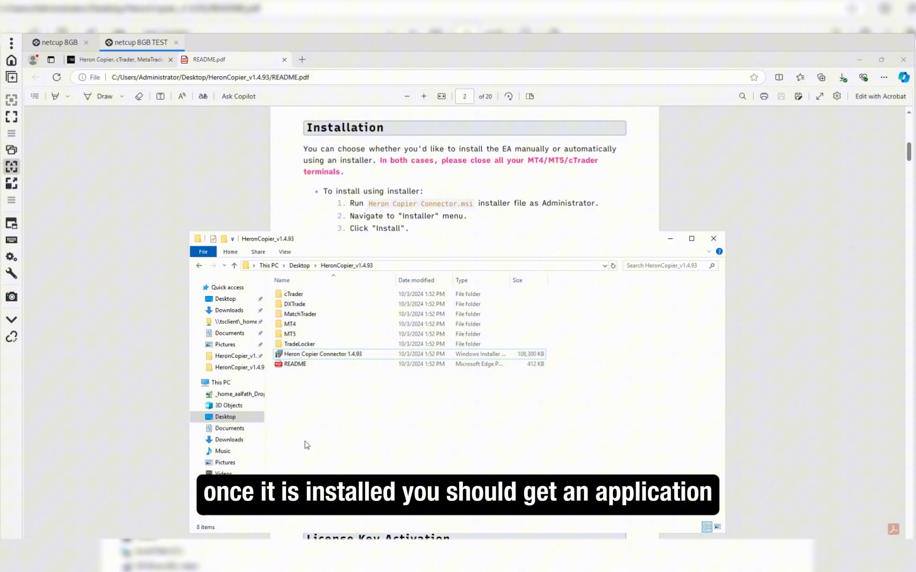
{"action": "left_click", "coordinate": [12, 558]}
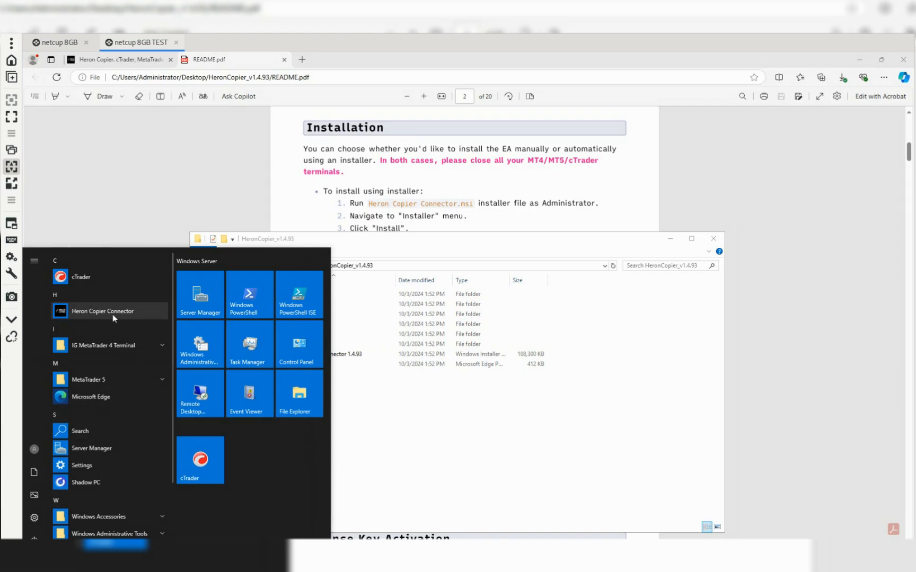
{"action": "left_click", "coordinate": [102, 312]}
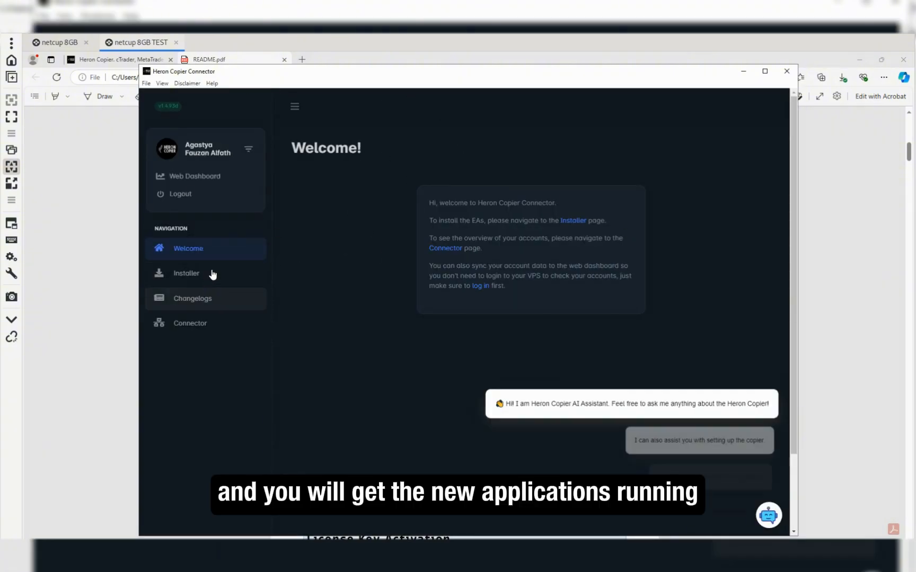
Step: Install the copier EAs into all MT4, MT5 and cTrader terminals from the Installer page
{"action": "left_click", "coordinate": [187, 272]}
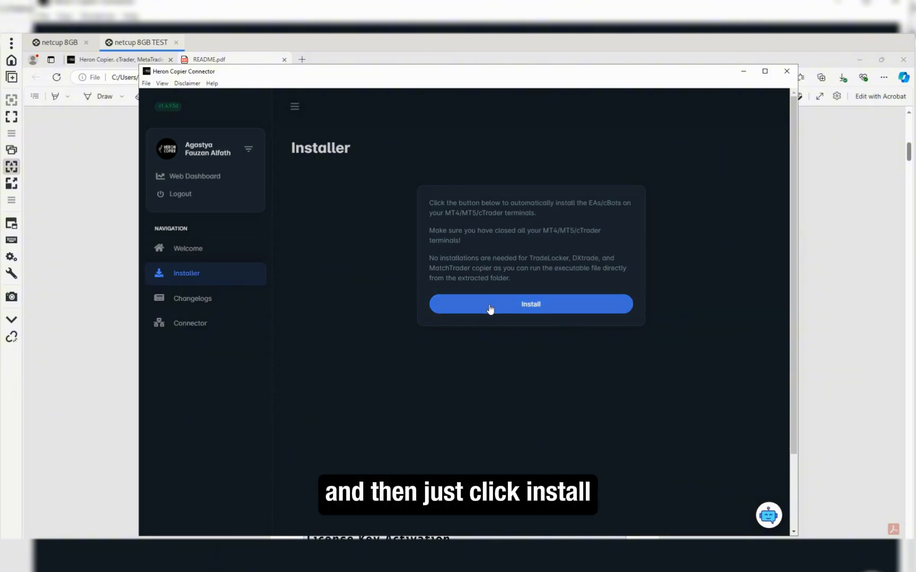
{"action": "left_click", "coordinate": [530, 304]}
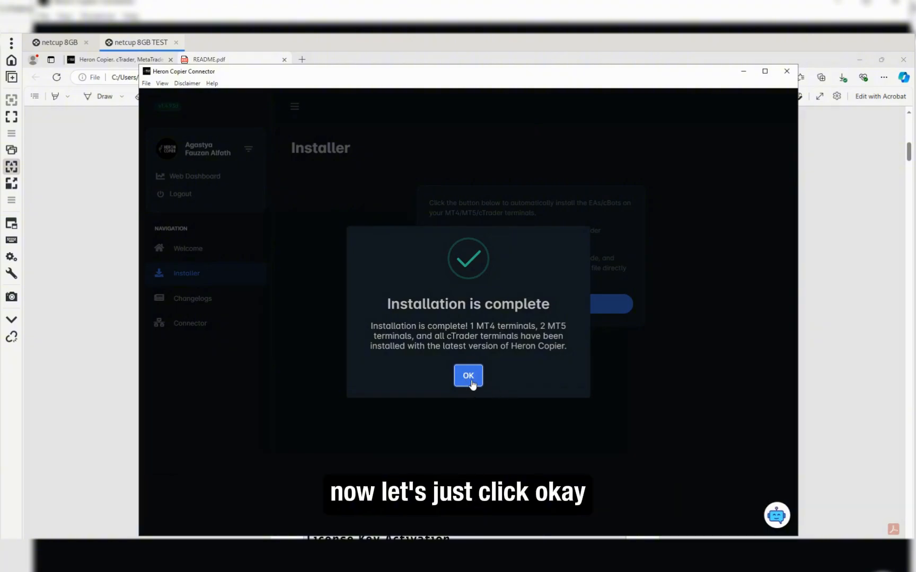
{"action": "left_click", "coordinate": [467, 375]}
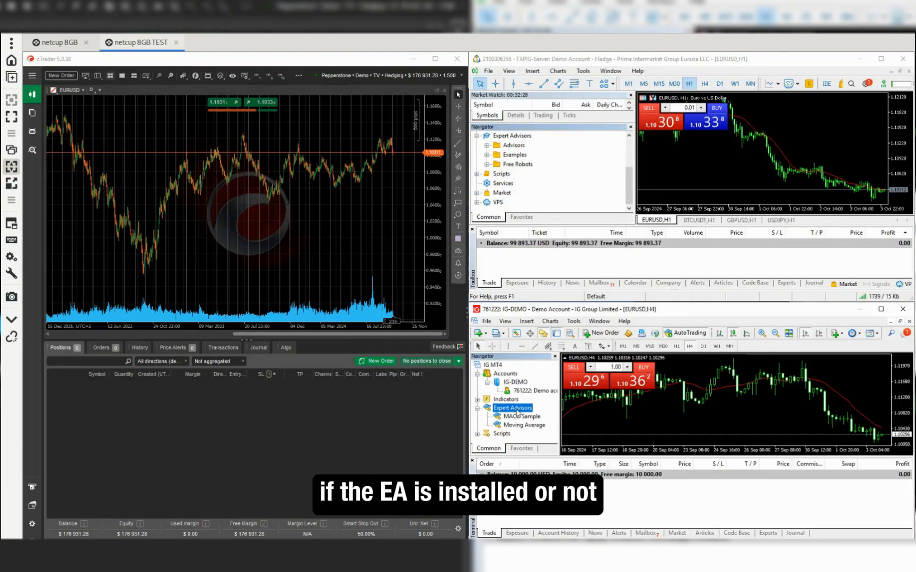
Step: Refresh both terminals' Expert Advisors lists to show Heron Copier Master and Slave, then return to cTrader
{"action": "right_click", "coordinate": [512, 407]}
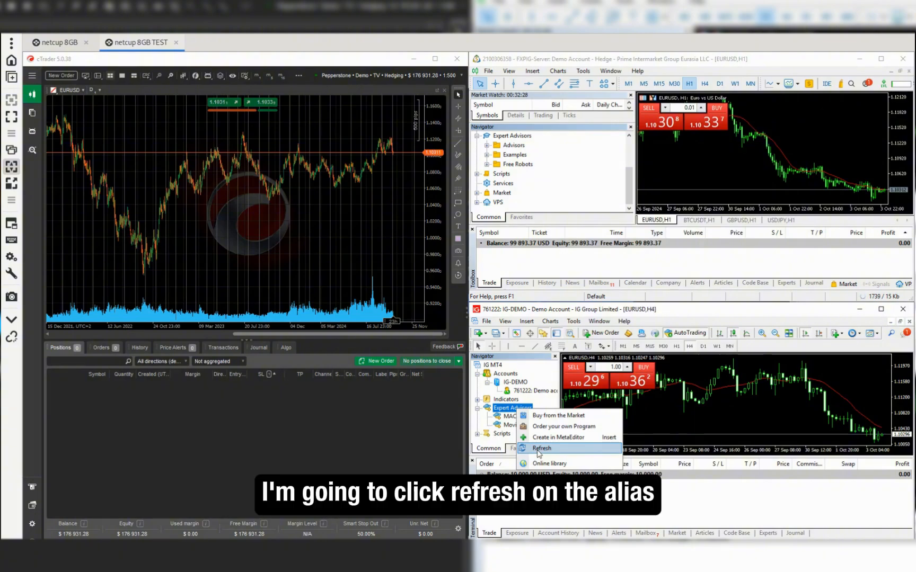
{"action": "left_click", "coordinate": [540, 448]}
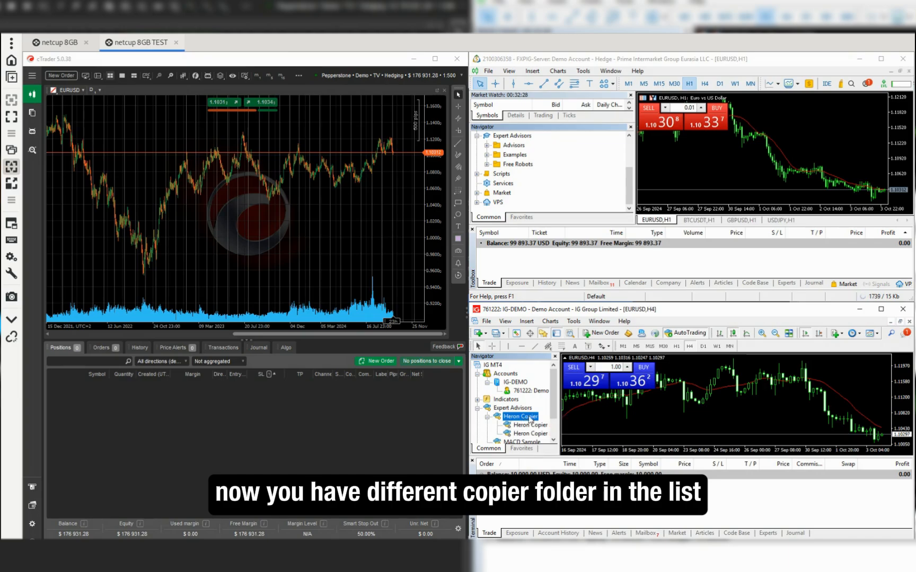
{"action": "right_click", "coordinate": [512, 136]}
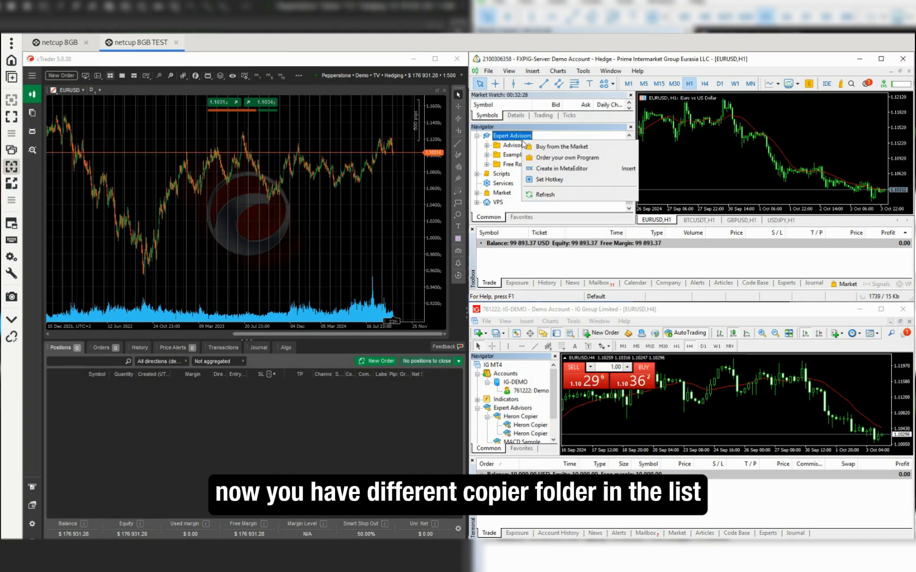
{"action": "mouse_move", "coordinate": [545, 194]}
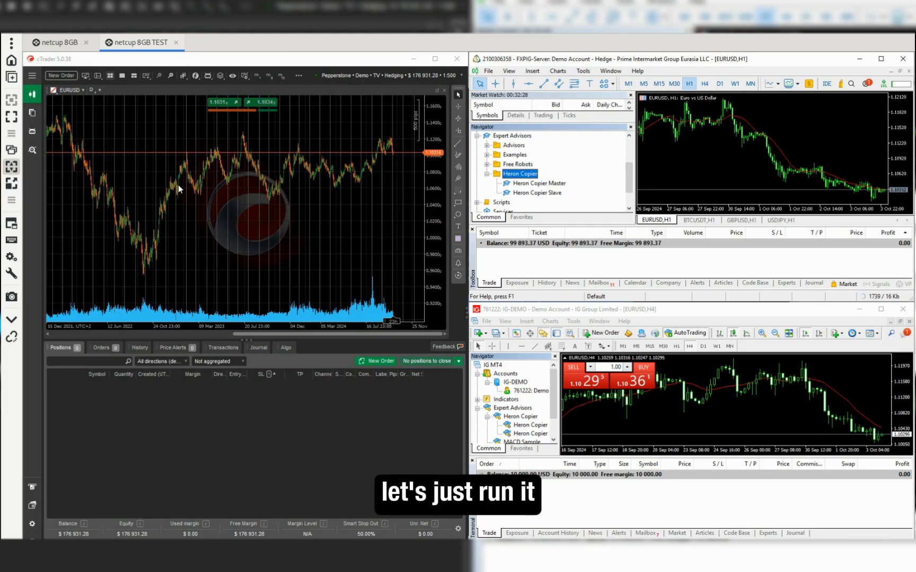
{"action": "left_click", "coordinate": [207, 76]}
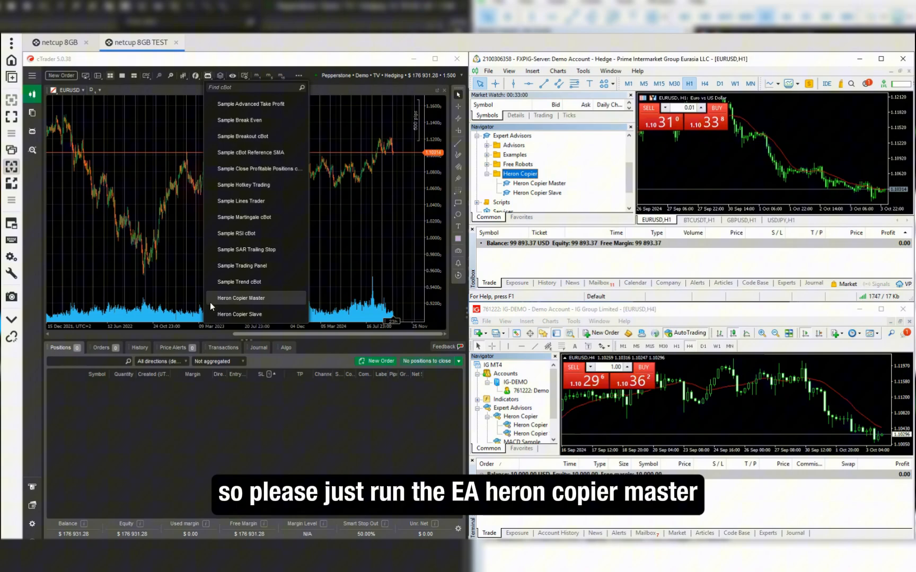
{"action": "mouse_move", "coordinate": [259, 304]}
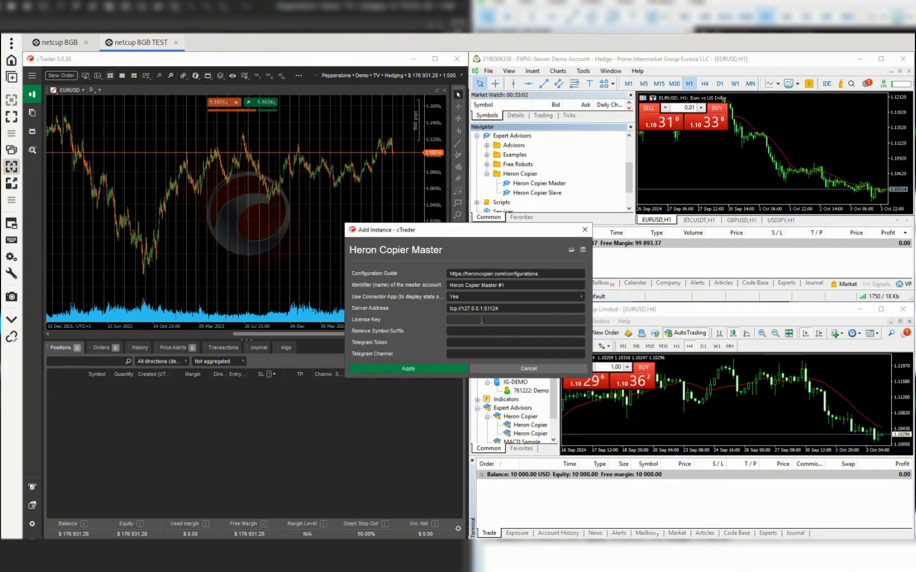
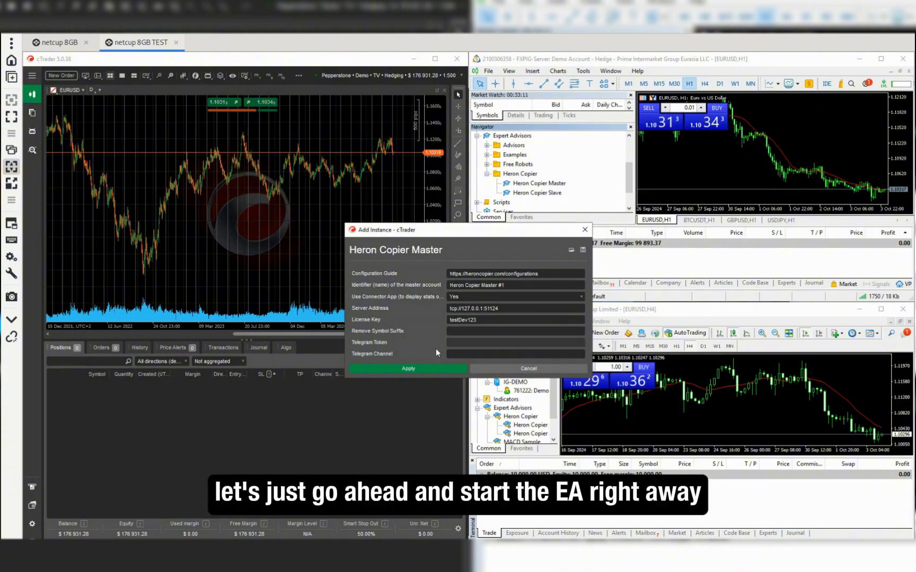
Step: Enter the license key and apply the Heron Copier Master cBot settings on the EURUSD chart
{"action": "left_click", "coordinate": [408, 369]}
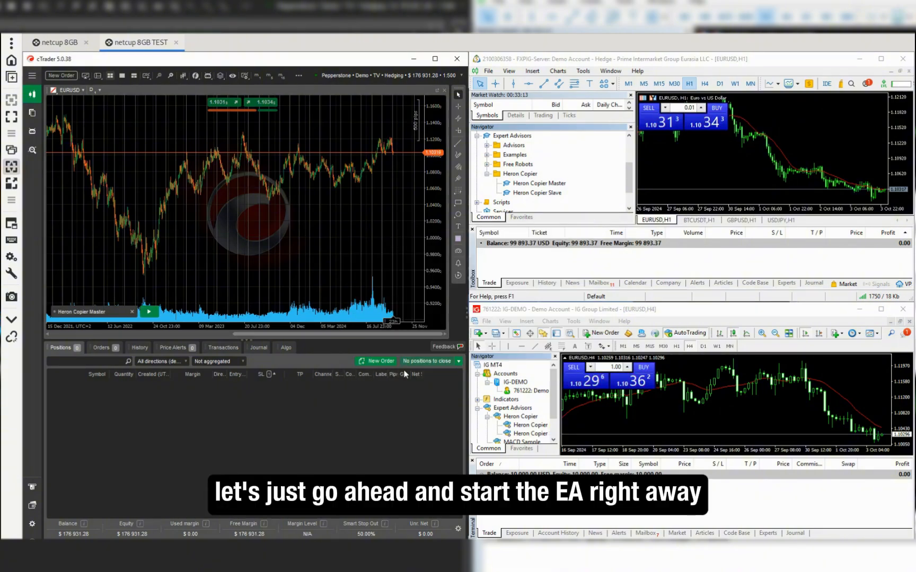
Step: Start the master cBot and attach Heron Copier Slave to the MT4 chart with default inputs
{"action": "left_click", "coordinate": [149, 311]}
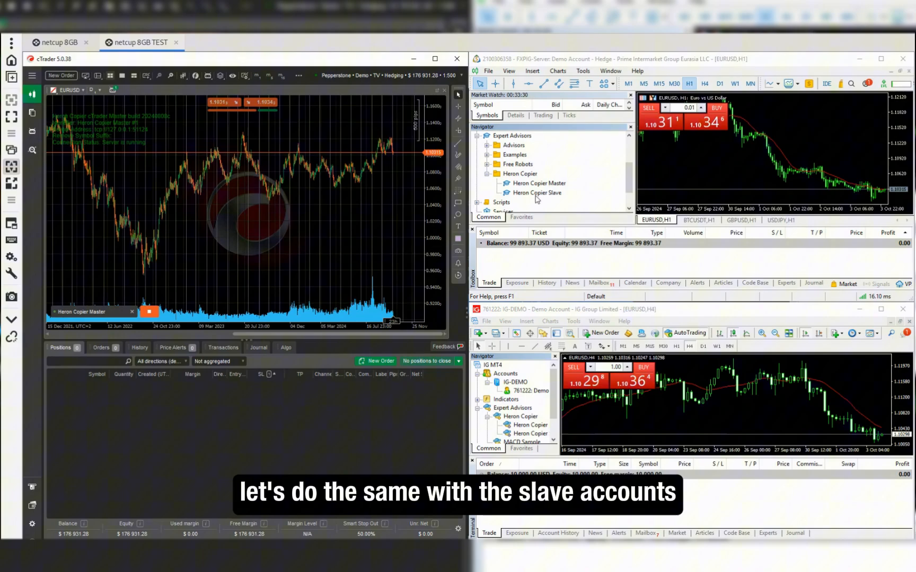
{"action": "left_click", "coordinate": [536, 193]}
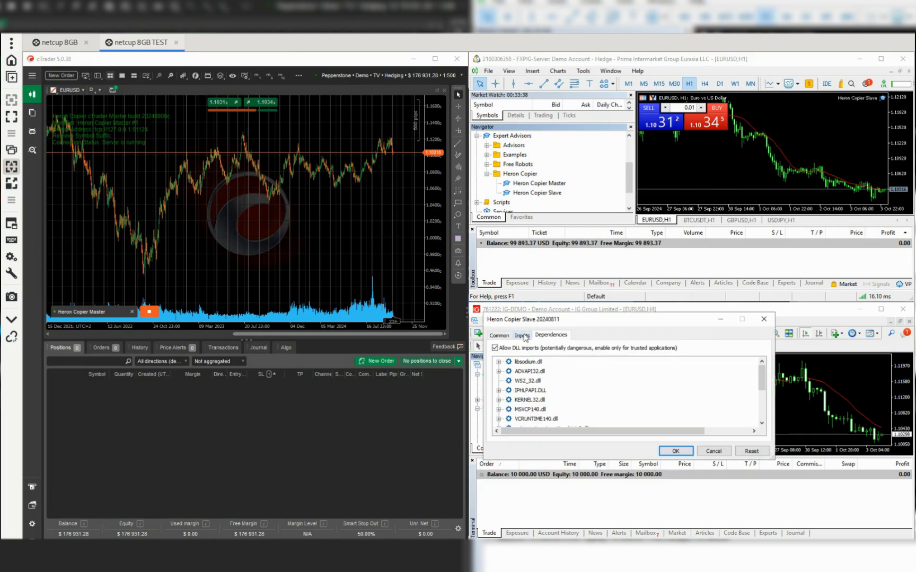
{"action": "left_click", "coordinate": [521, 335]}
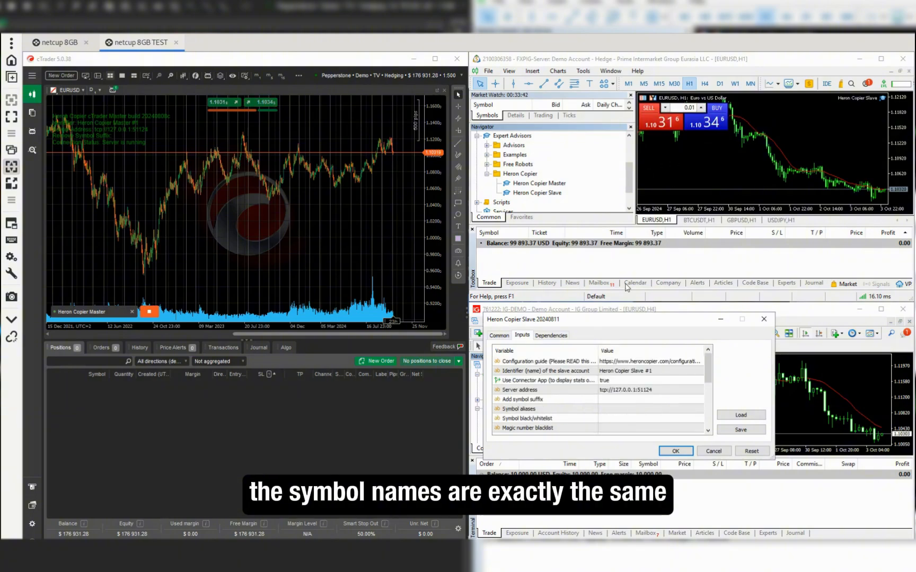
{"action": "left_click", "coordinate": [674, 451]}
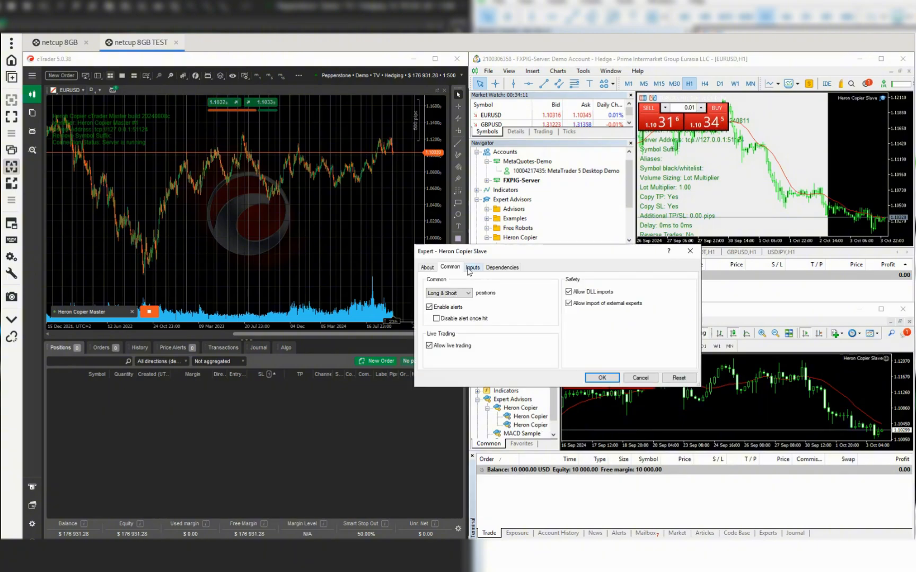
Step: Confirm the Heron Copier Slave expert on the MT5 chart with its default inputs
{"action": "left_click", "coordinate": [472, 267]}
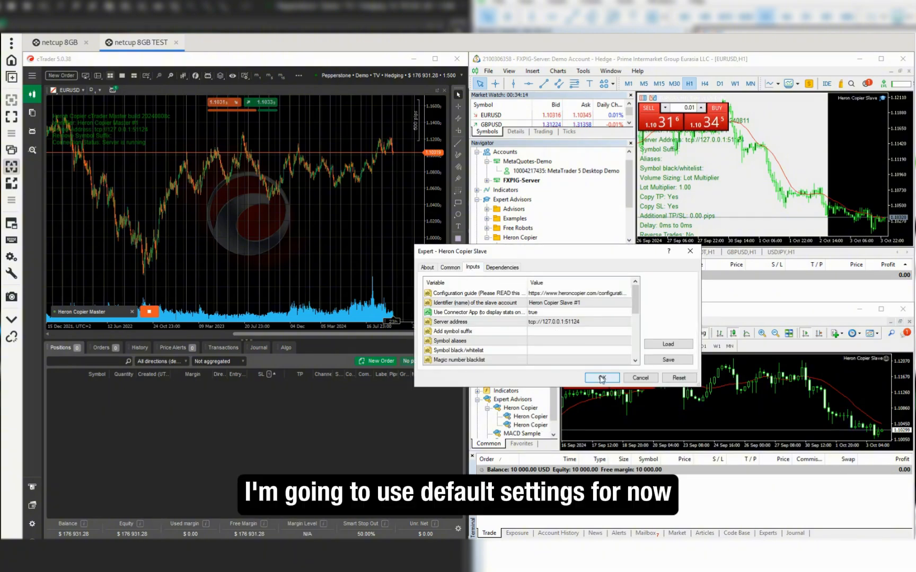
{"action": "left_click", "coordinate": [600, 378]}
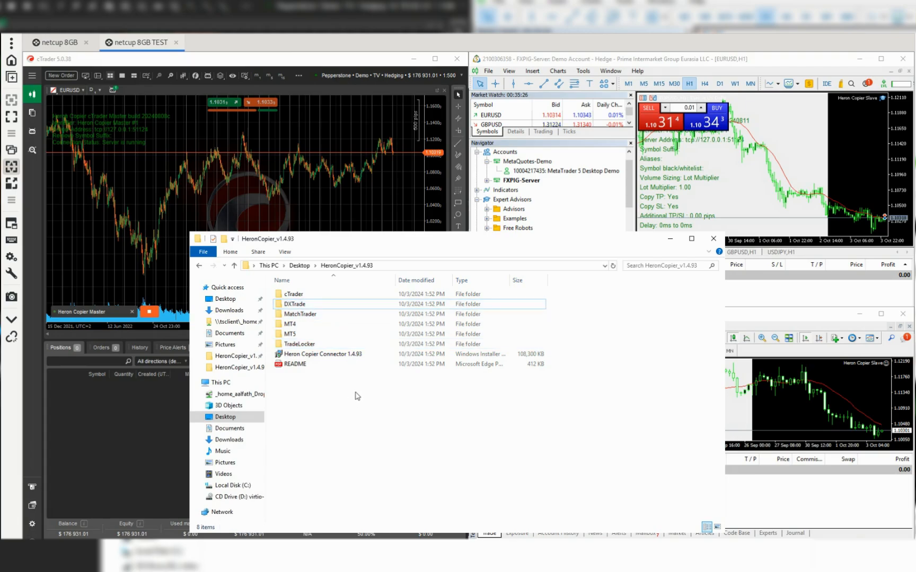
Step: Open the TradeLocker folder and select TradeLockerSlave-HeronCopier 1.4.93
{"action": "left_click", "coordinate": [290, 325]}
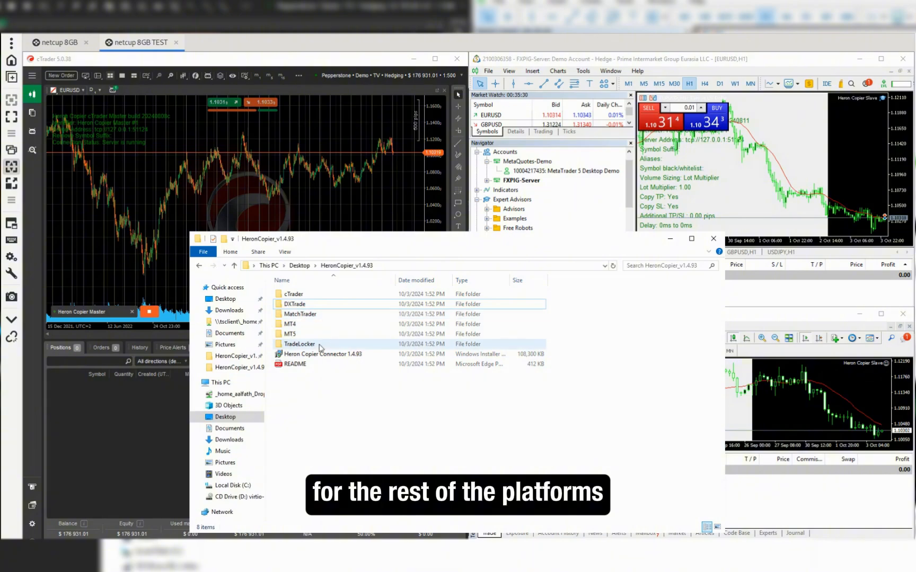
{"action": "mouse_move", "coordinate": [299, 344]}
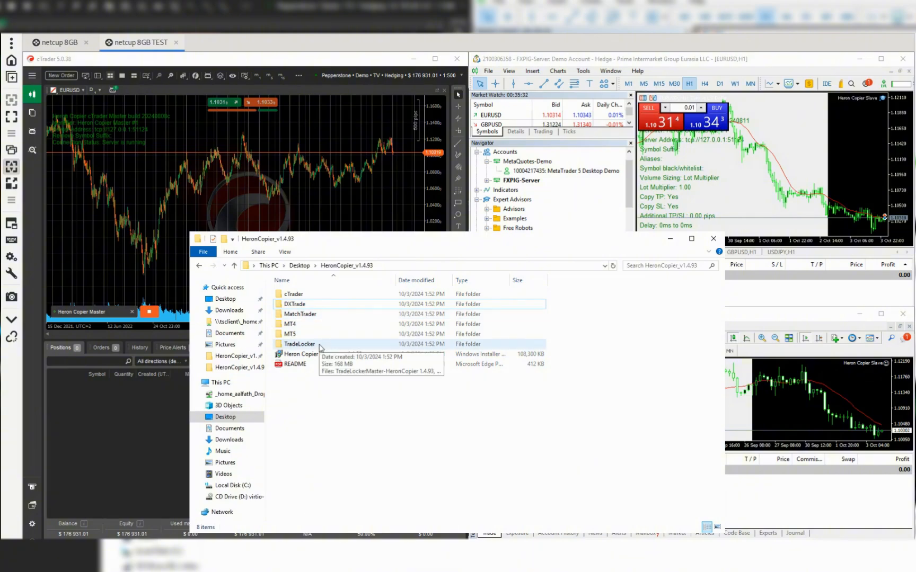
{"action": "double_click", "coordinate": [299, 343]}
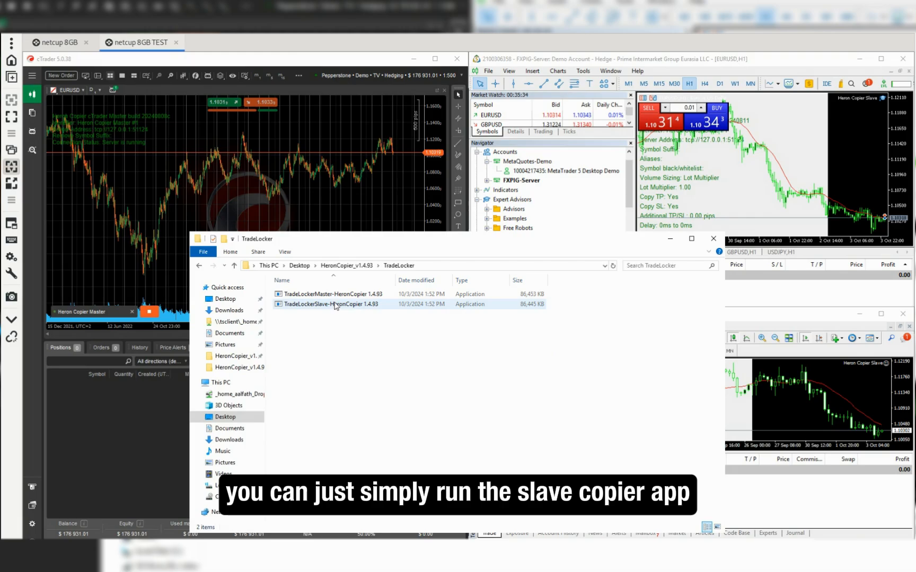
{"action": "left_click", "coordinate": [331, 304]}
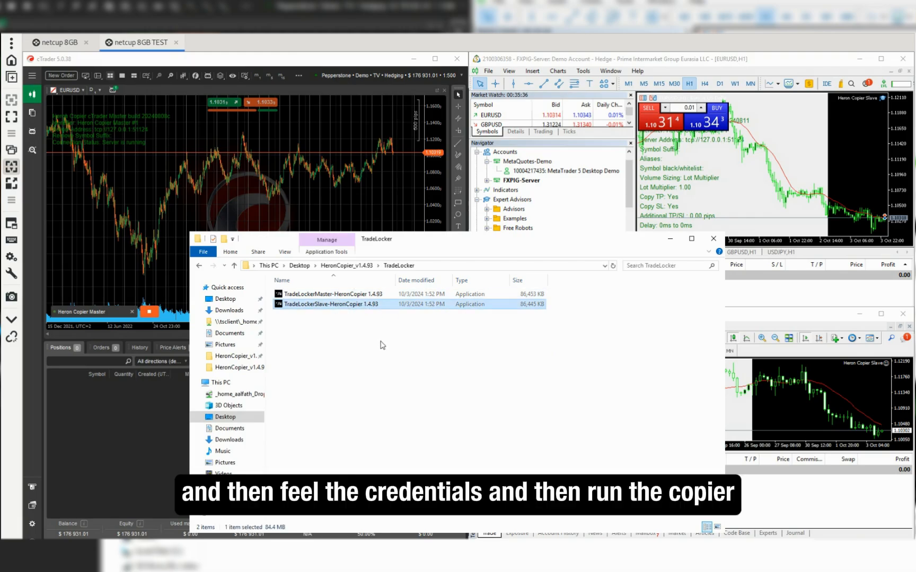
{"action": "mouse_move", "coordinate": [375, 335]}
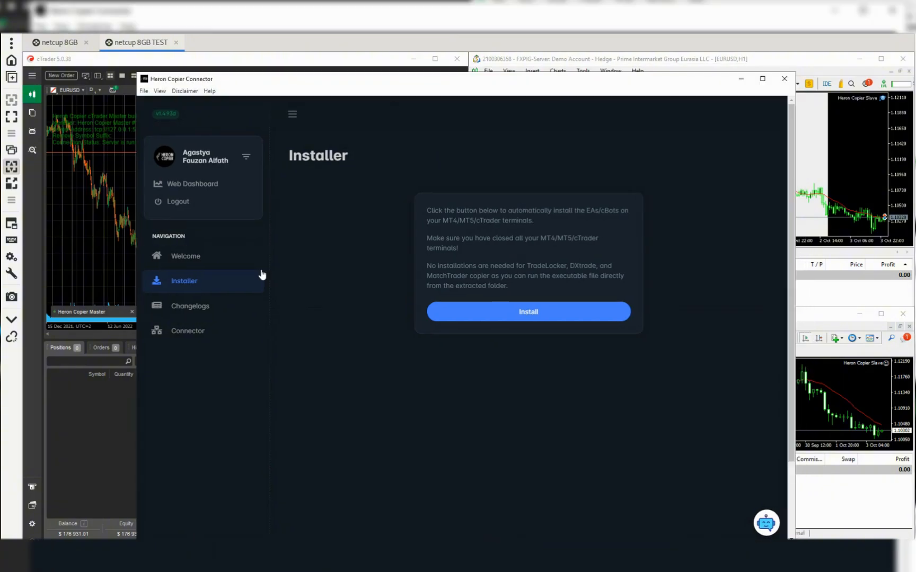
Step: Show the Connector list with the Pepperstone master and IG-DEMO slave accounts
{"action": "left_click", "coordinate": [188, 331]}
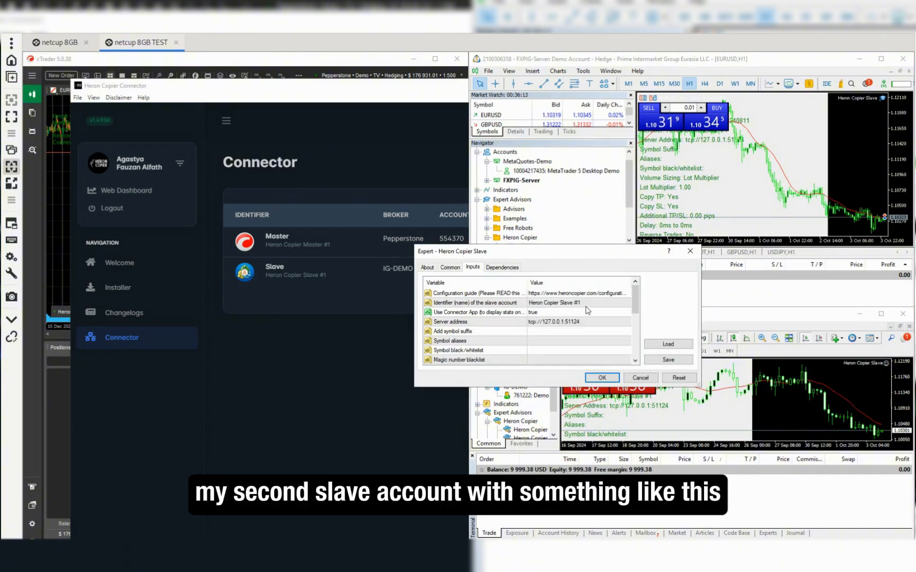
Step: Set the expert's Identifier to 'Heron Copier Slave #2' and confirm
{"action": "type", "text": "Heron Copier Slave #2"}
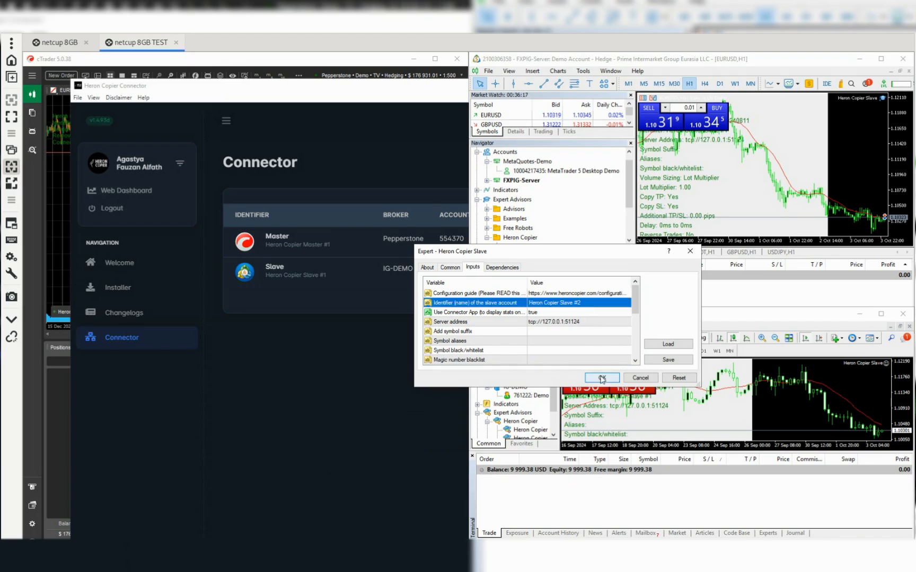
{"action": "left_click", "coordinate": [601, 377]}
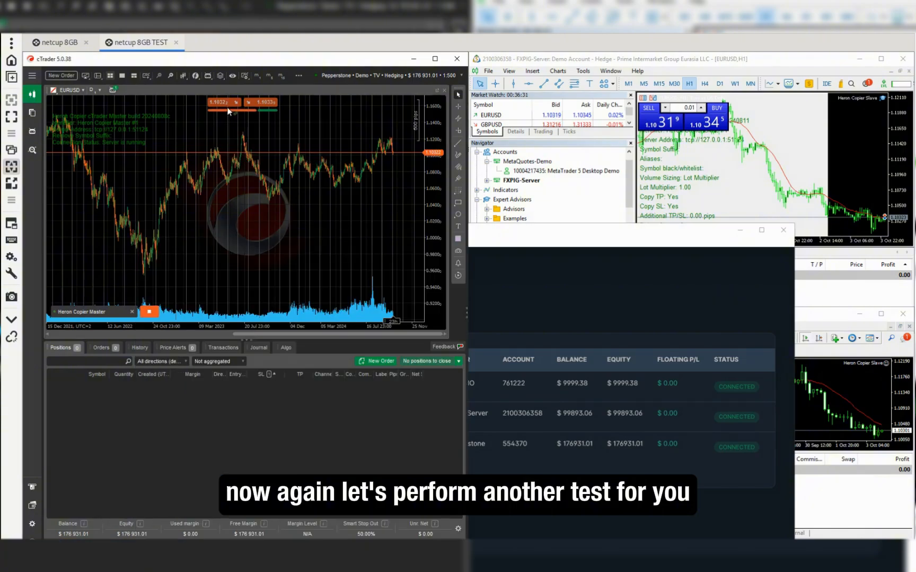
Step: Place a test trade on the master, verify both slaves copied it, and copy the dashboard link
{"action": "left_click", "coordinate": [654, 112]}
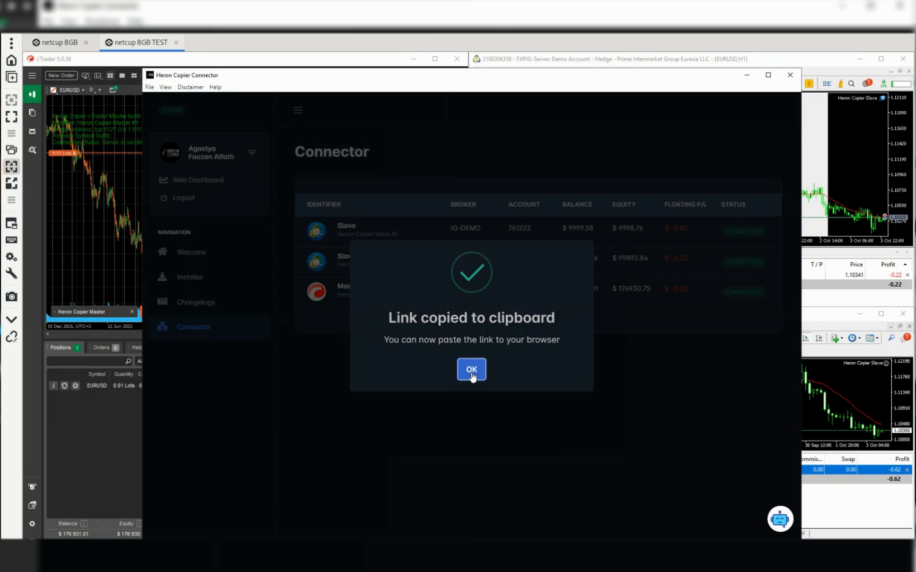
{"action": "left_click", "coordinate": [472, 369]}
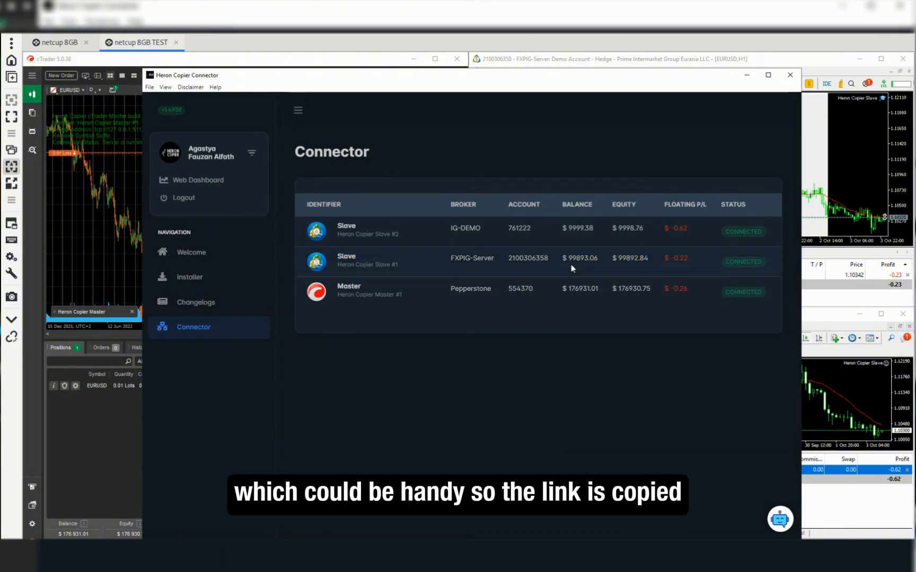
{"action": "left_click", "coordinate": [207, 60]}
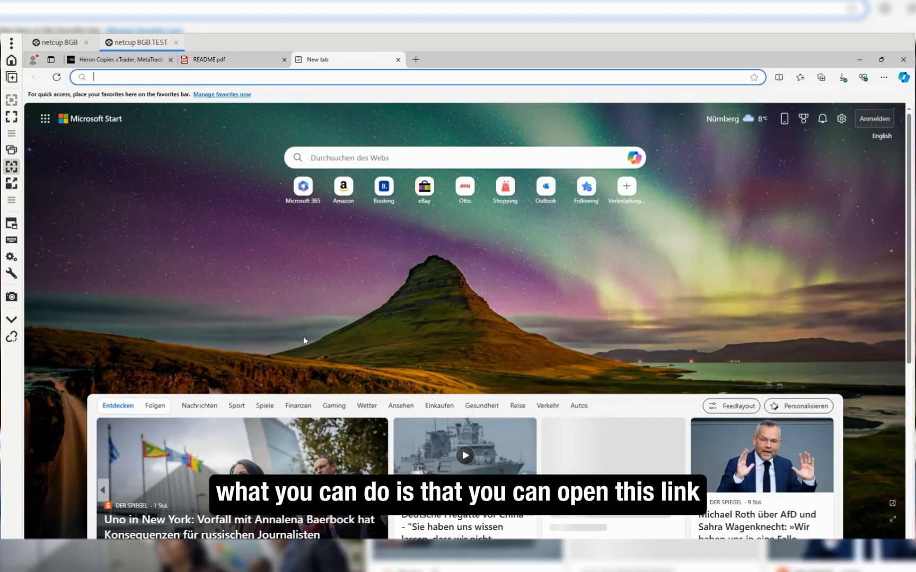
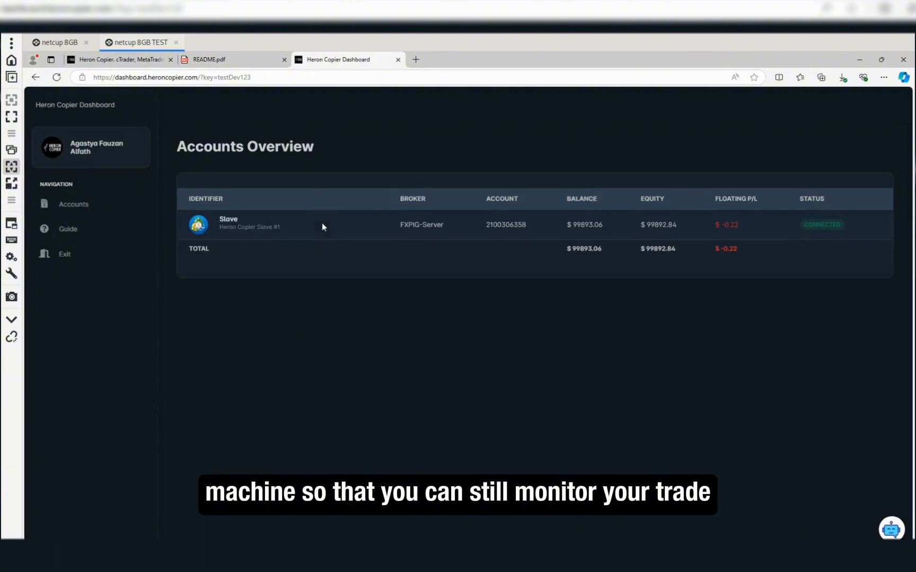
{"action": "mouse_move", "coordinate": [548, 265]}
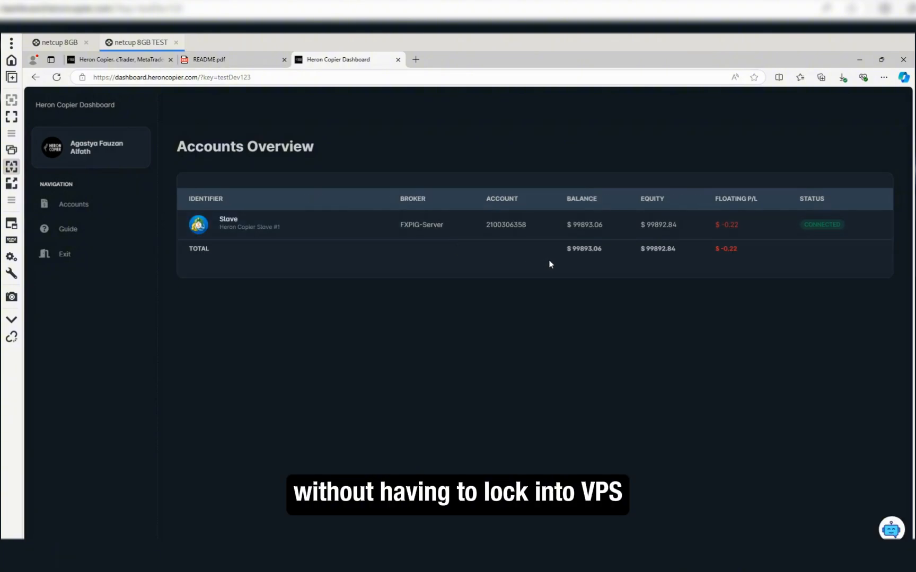
{"action": "left_click", "coordinate": [891, 529]}
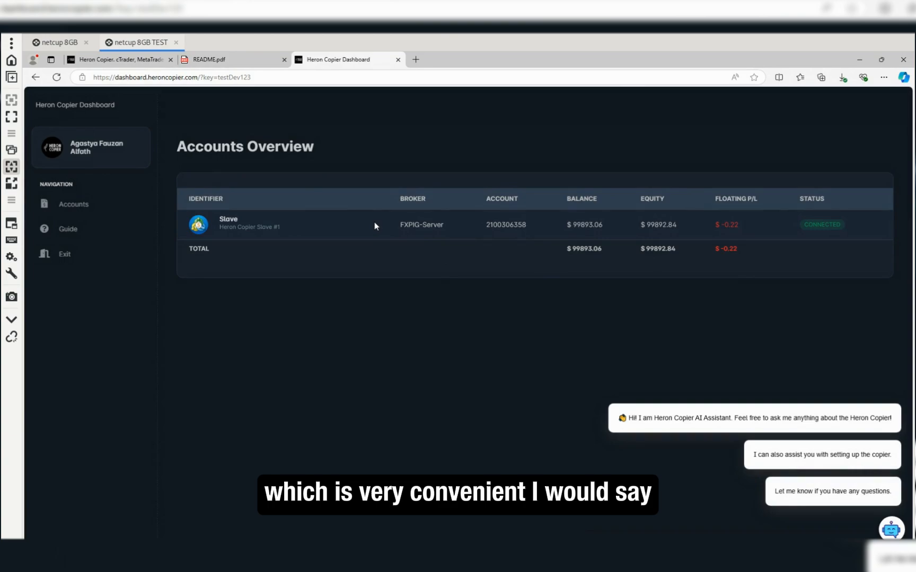